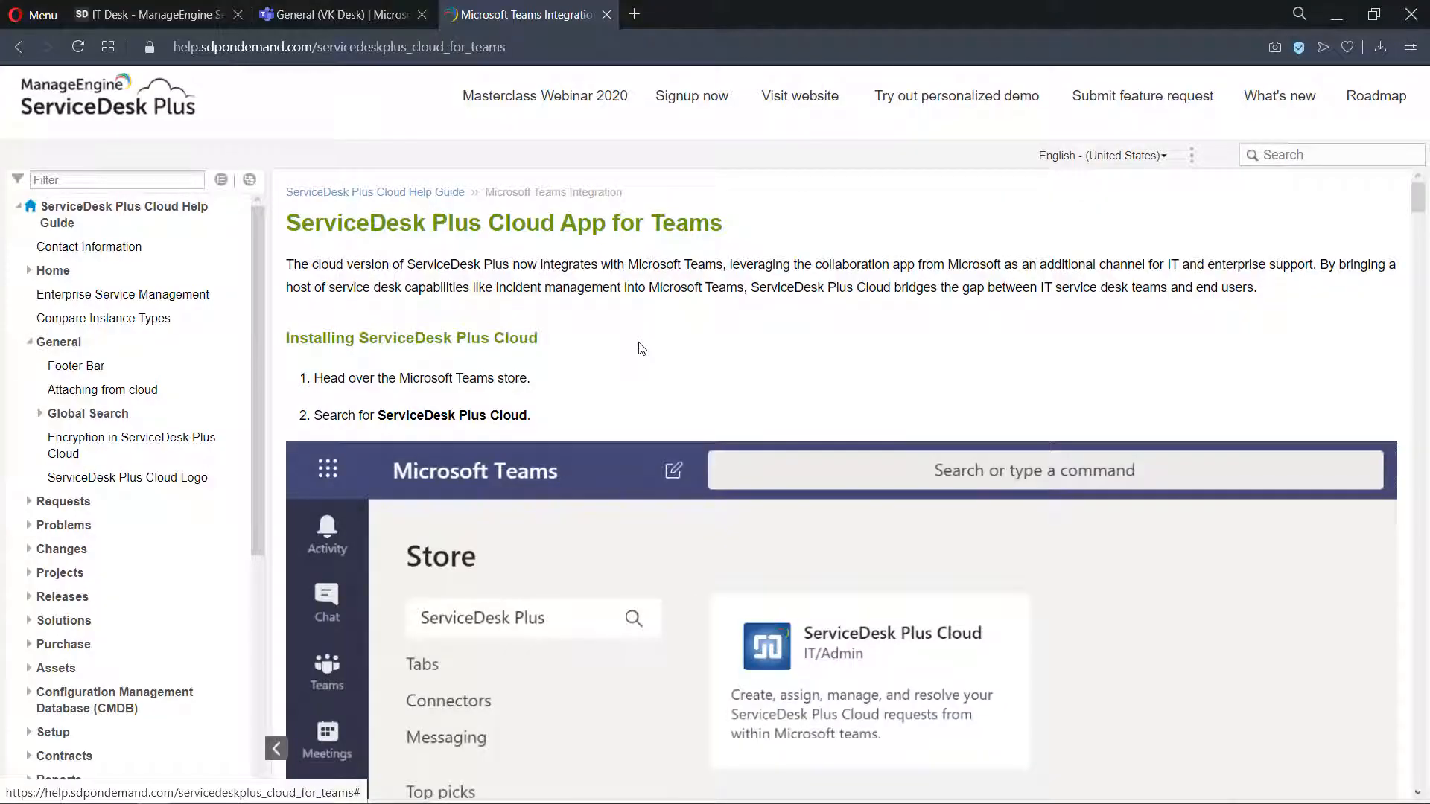
{"action": "mouse_move", "coordinate": [635, 332]}
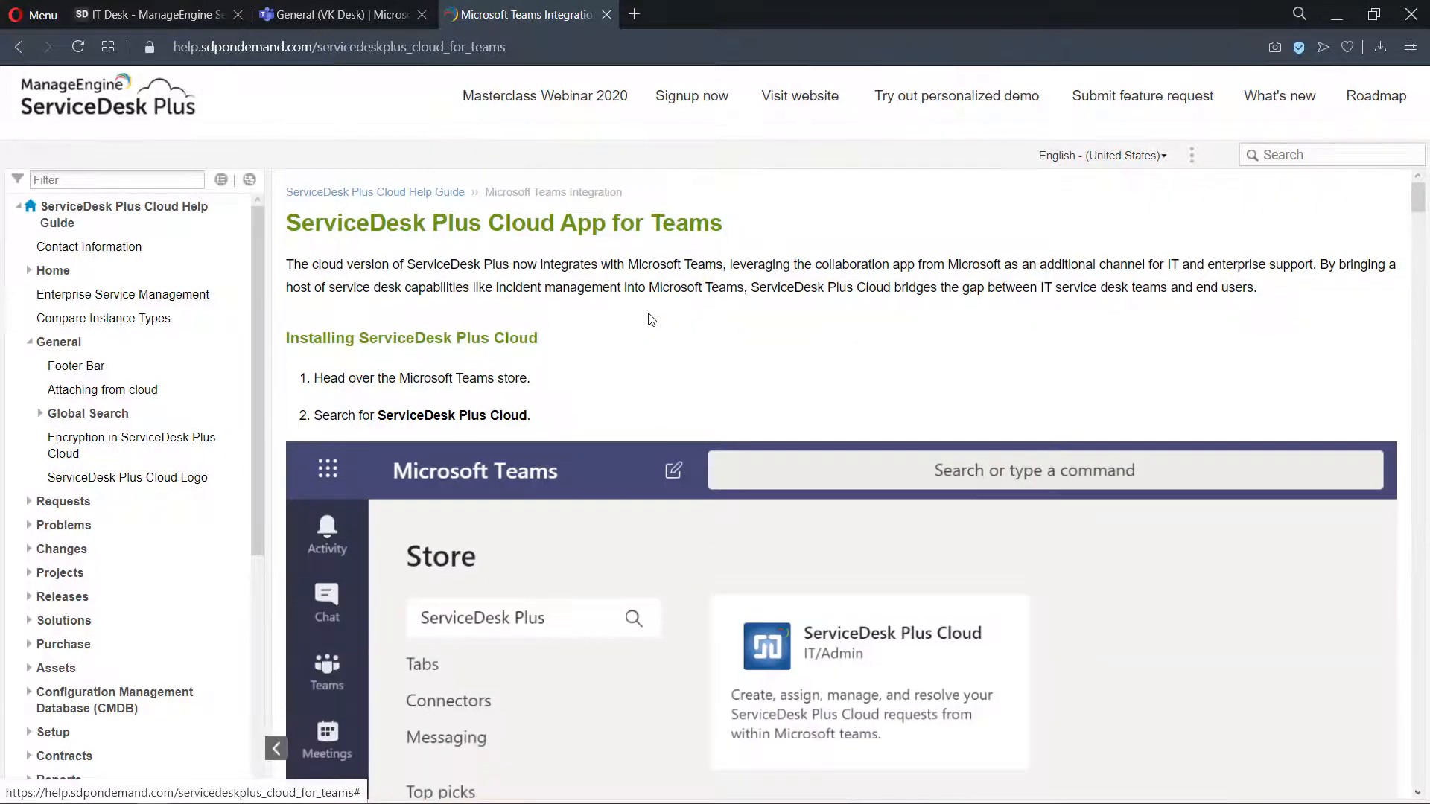
Step: Switch from the help page to the 'General (VK Desk)' Teams browser tab showing IT Desk
{"action": "left_click", "coordinate": [340, 14]}
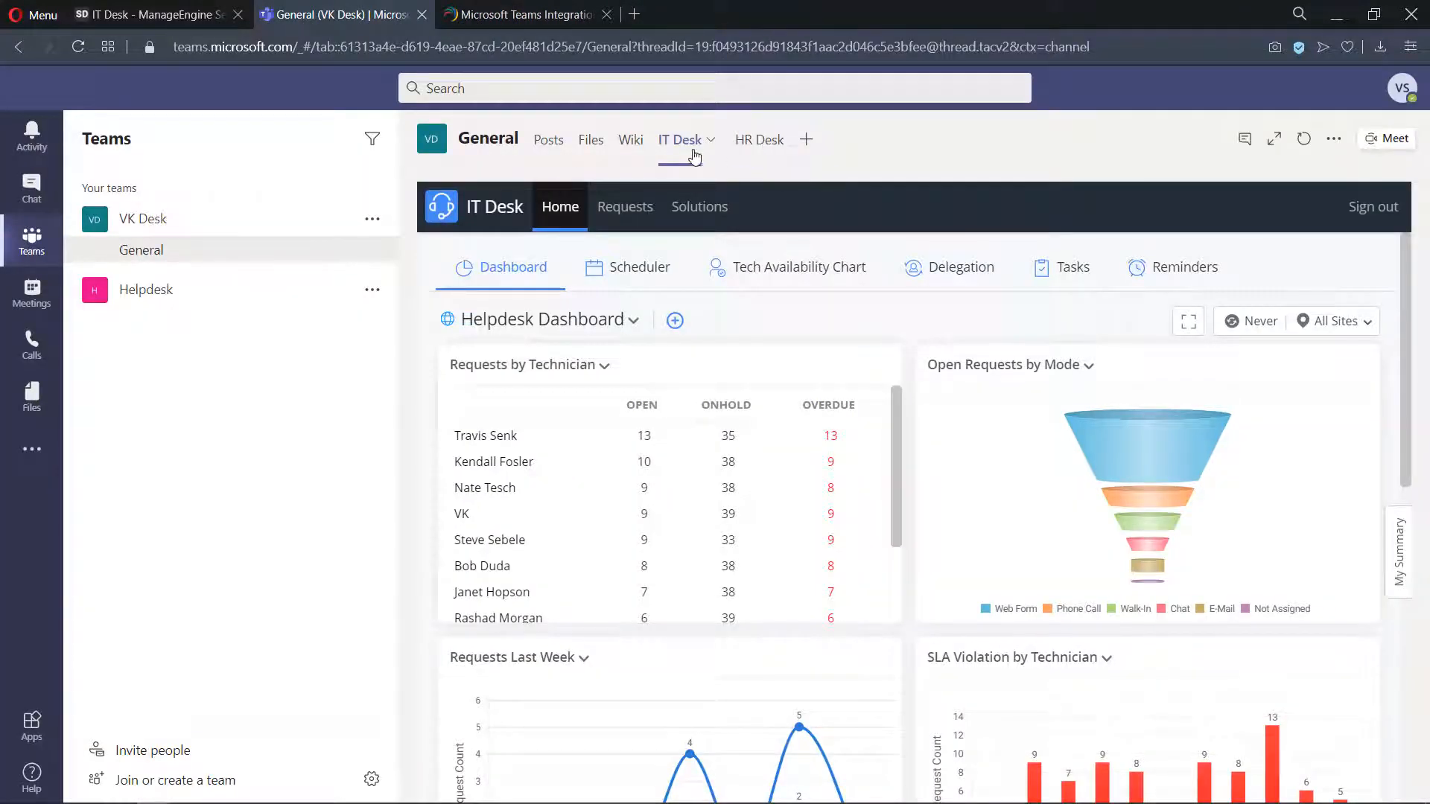
{"action": "mouse_move", "coordinate": [754, 160]}
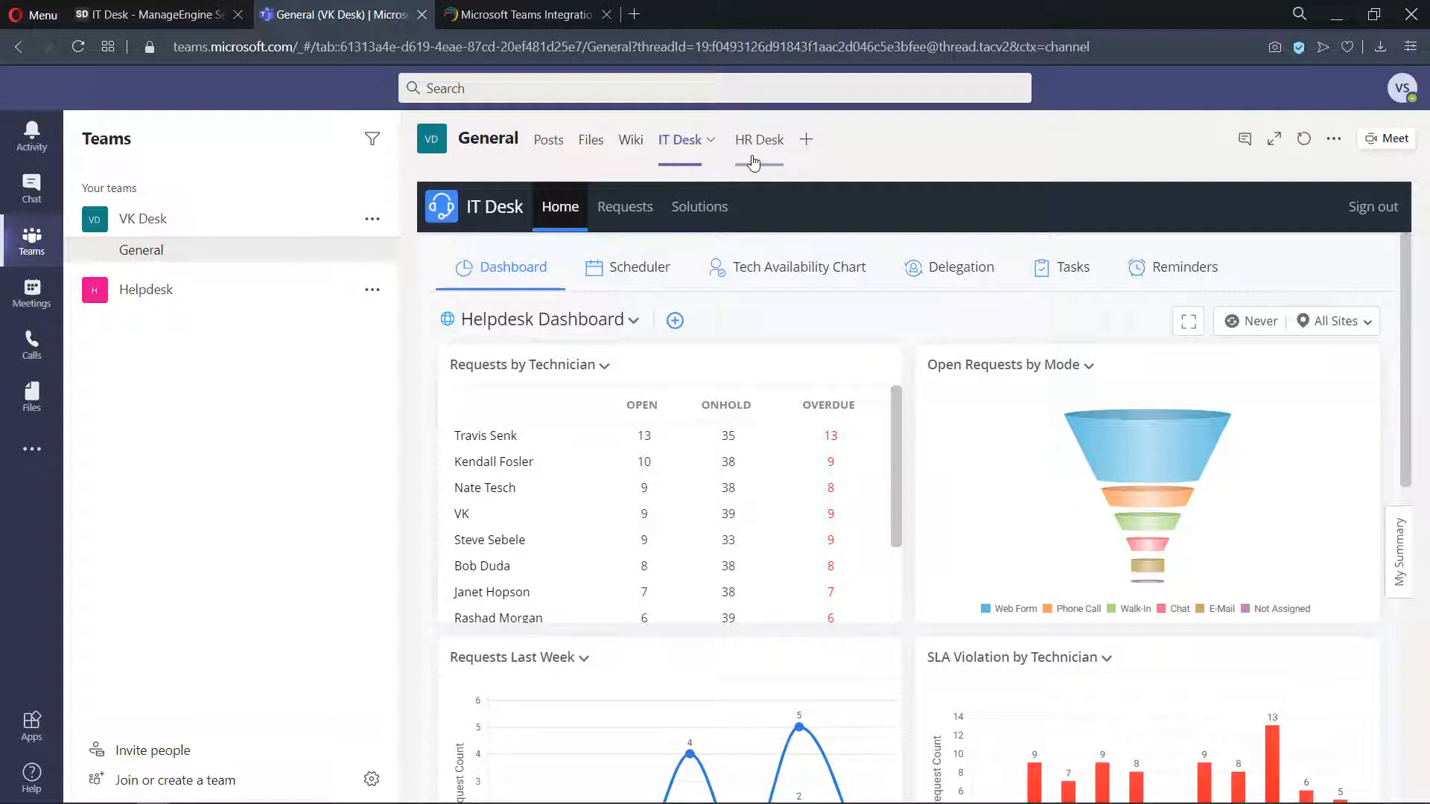
{"action": "mouse_move", "coordinate": [836, 188]}
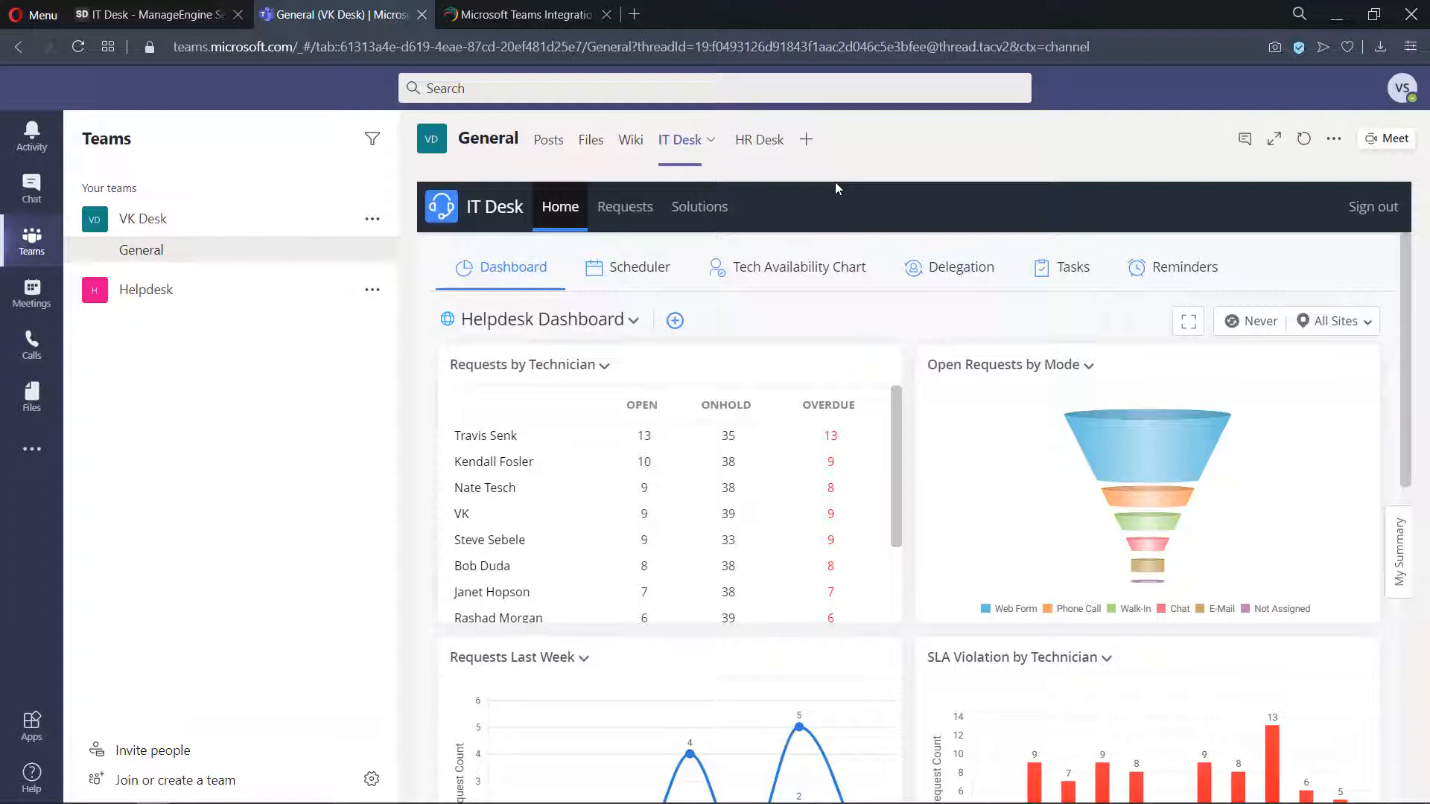
{"action": "mouse_move", "coordinate": [762, 313]}
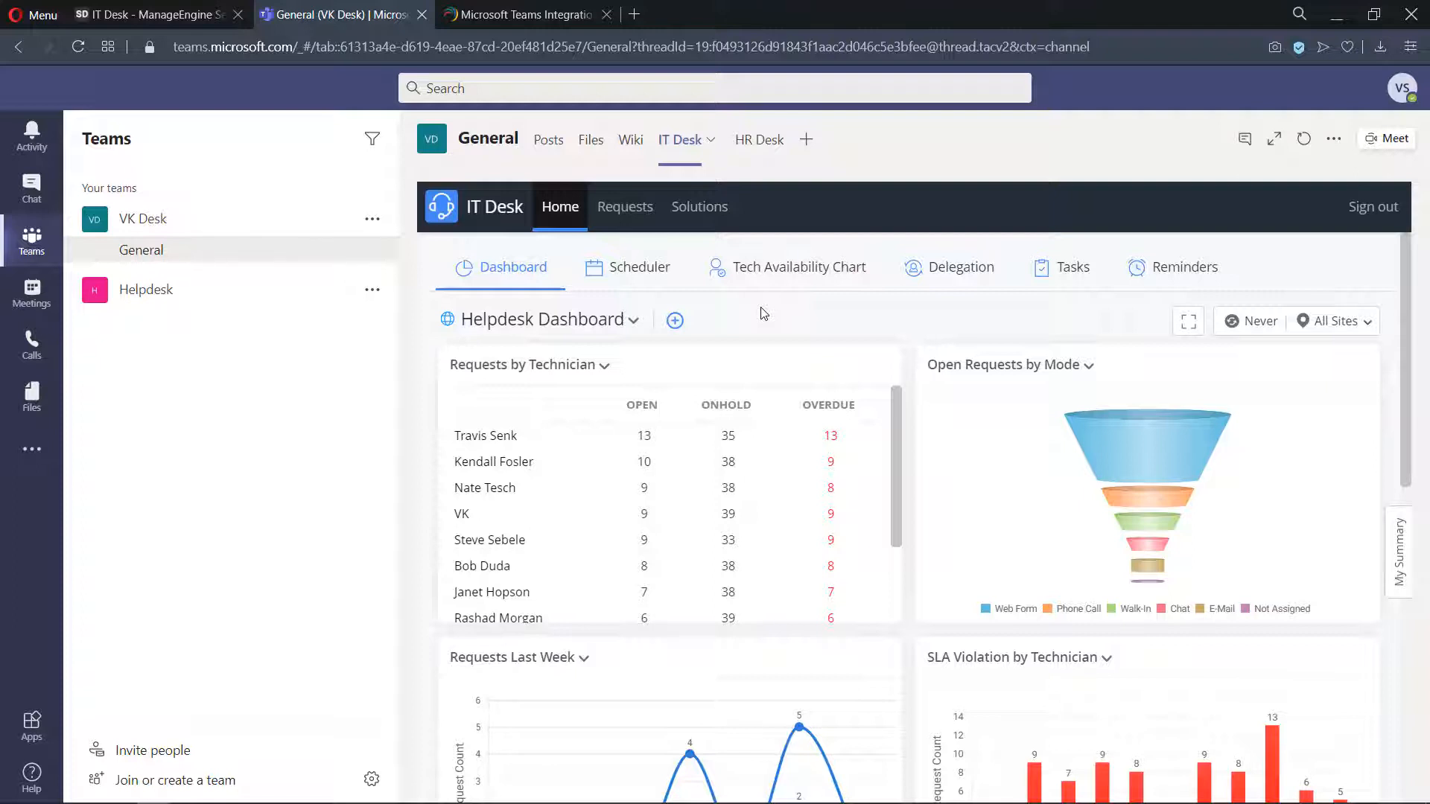
{"action": "left_click", "coordinate": [633, 319]}
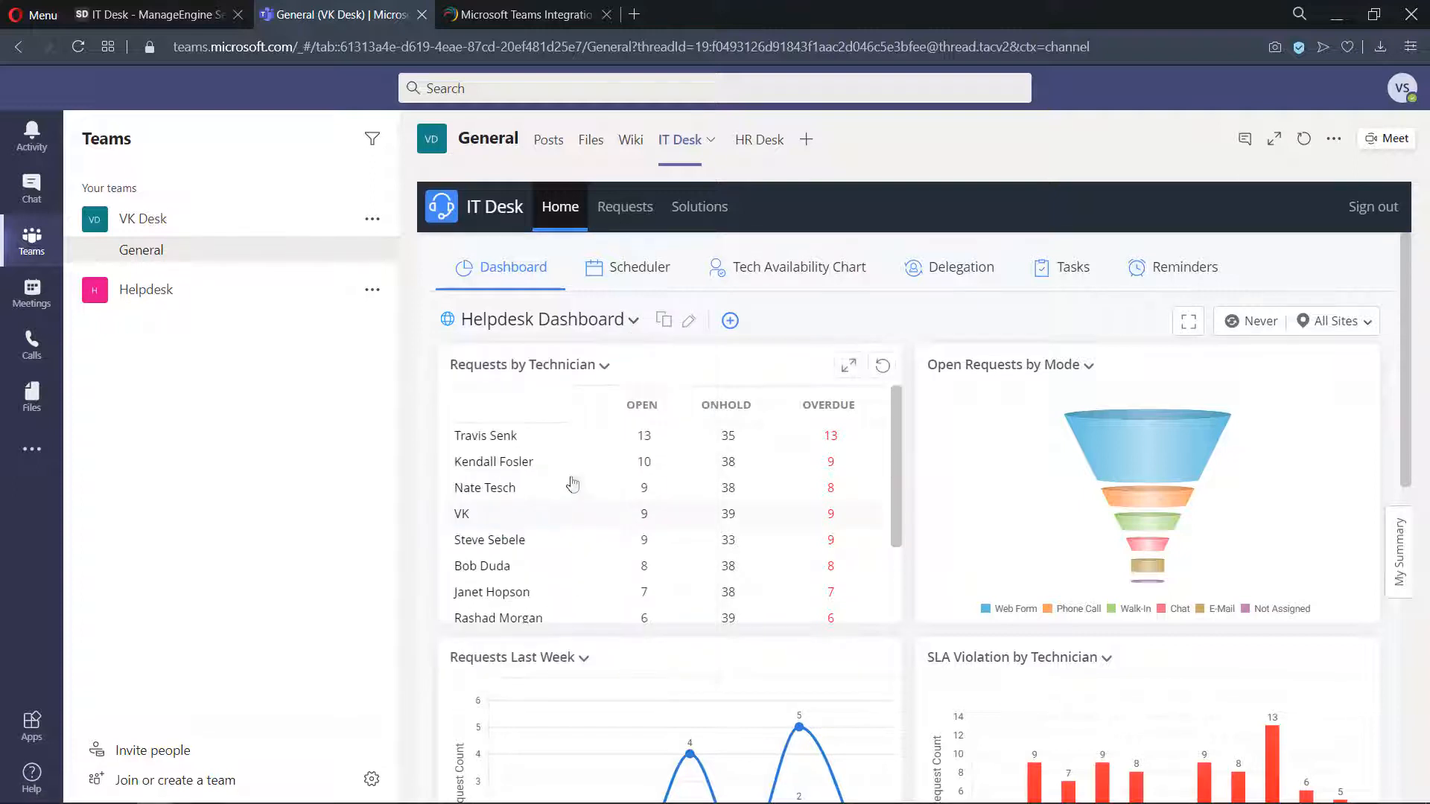
{"action": "left_click", "coordinate": [541, 320]}
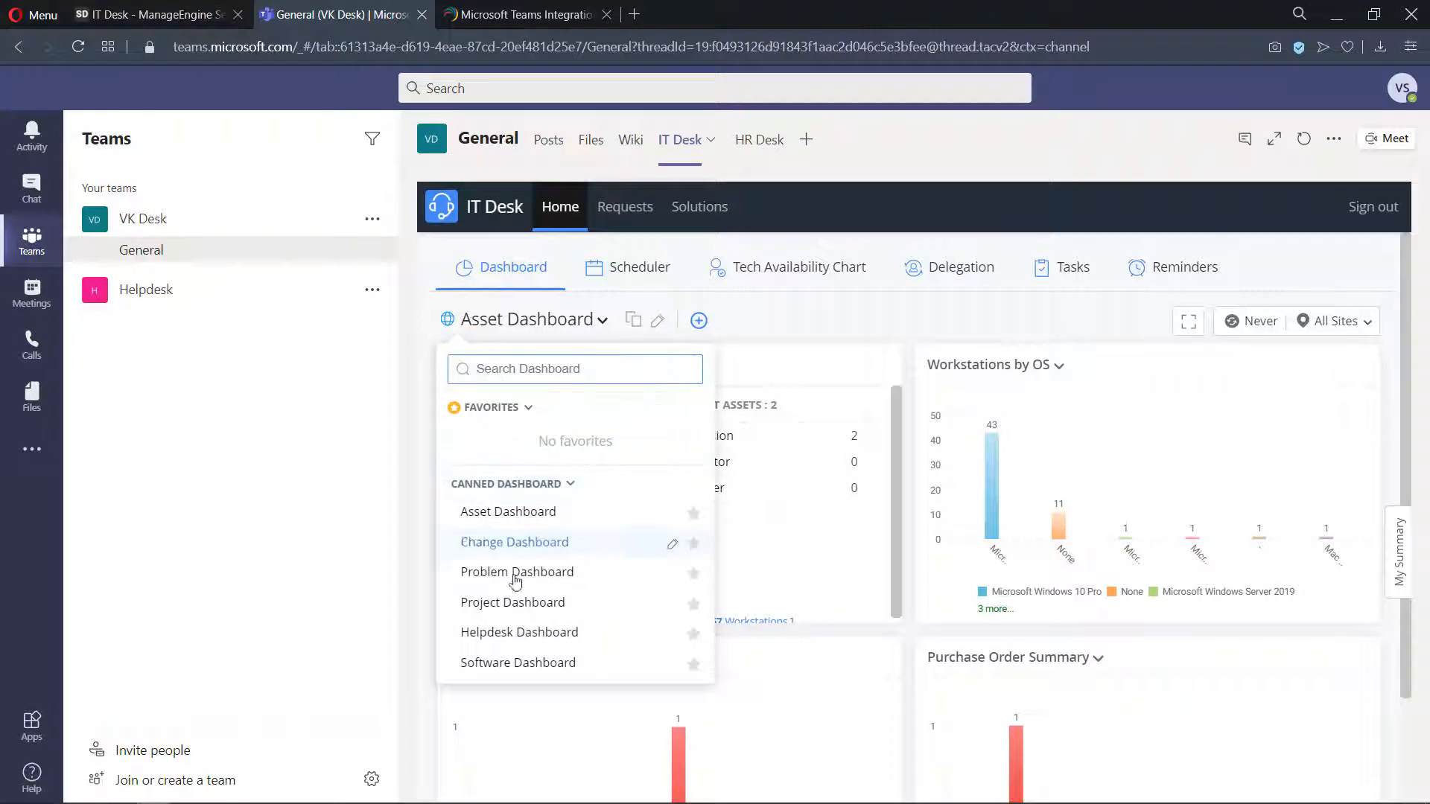
{"action": "left_click", "coordinate": [520, 632]}
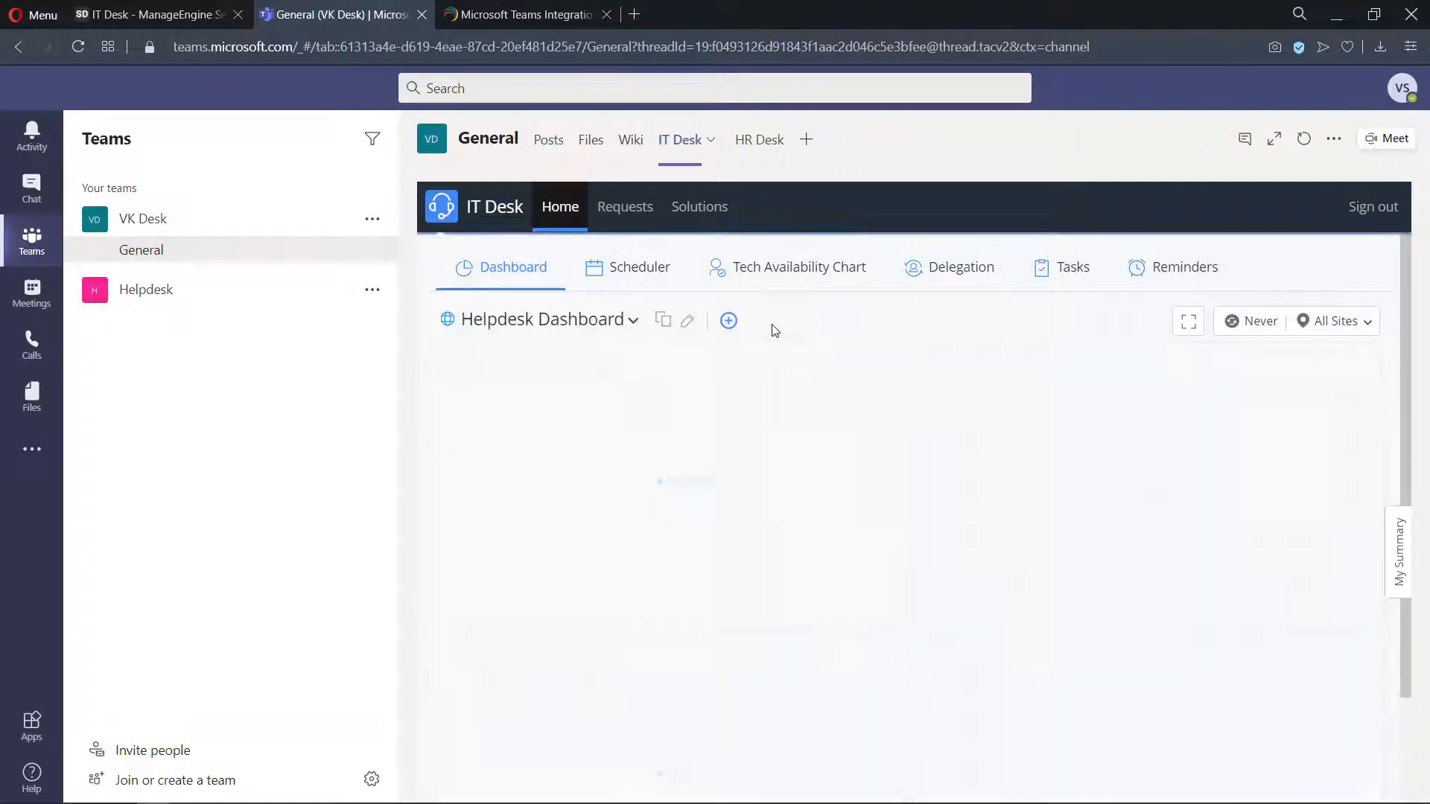
Step: View the Scheduler, Tech Availability Chart and Announcements (Printer Maintenance, WiFi Outage) on IT Desk Home
{"action": "left_click", "coordinate": [638, 267]}
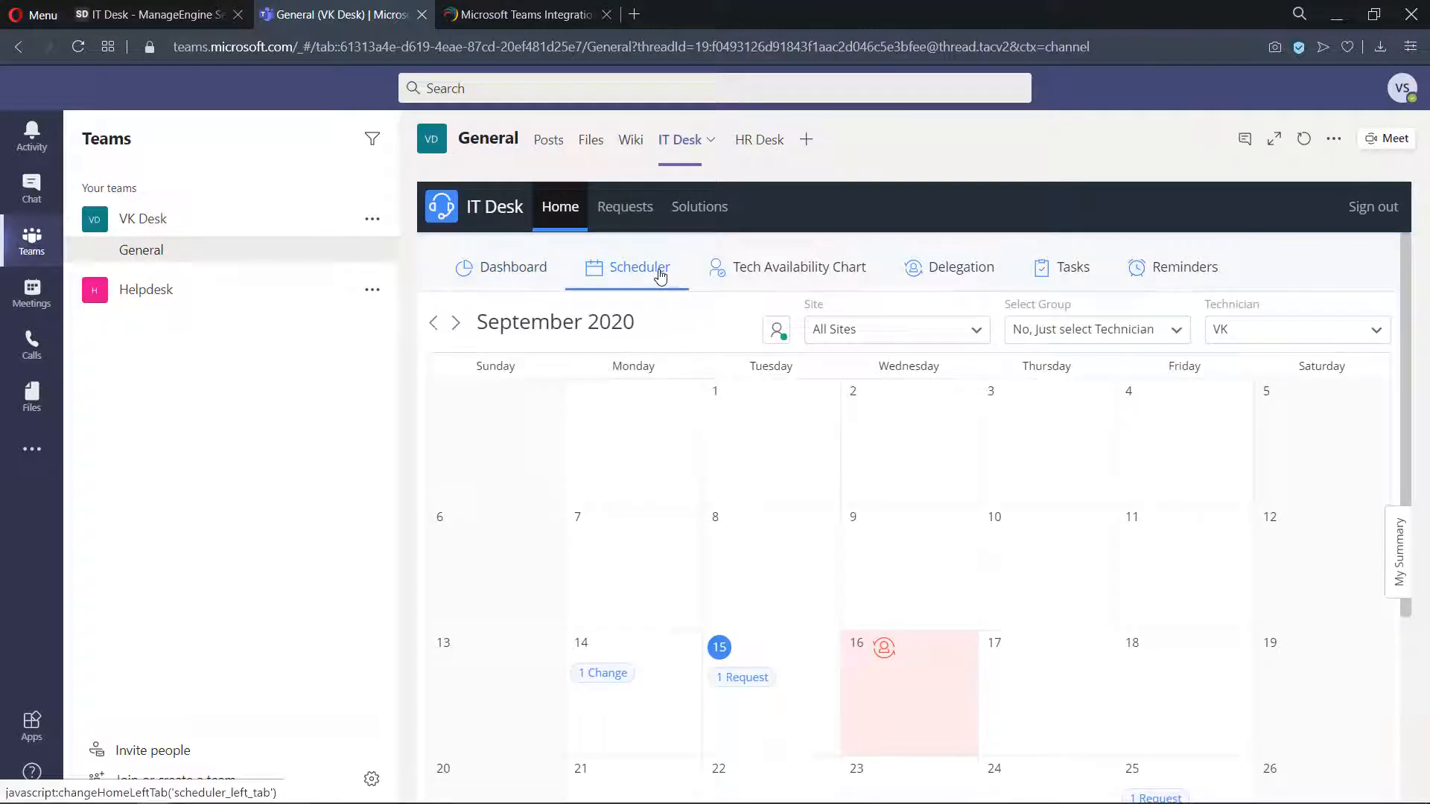
{"action": "left_click", "coordinate": [799, 266]}
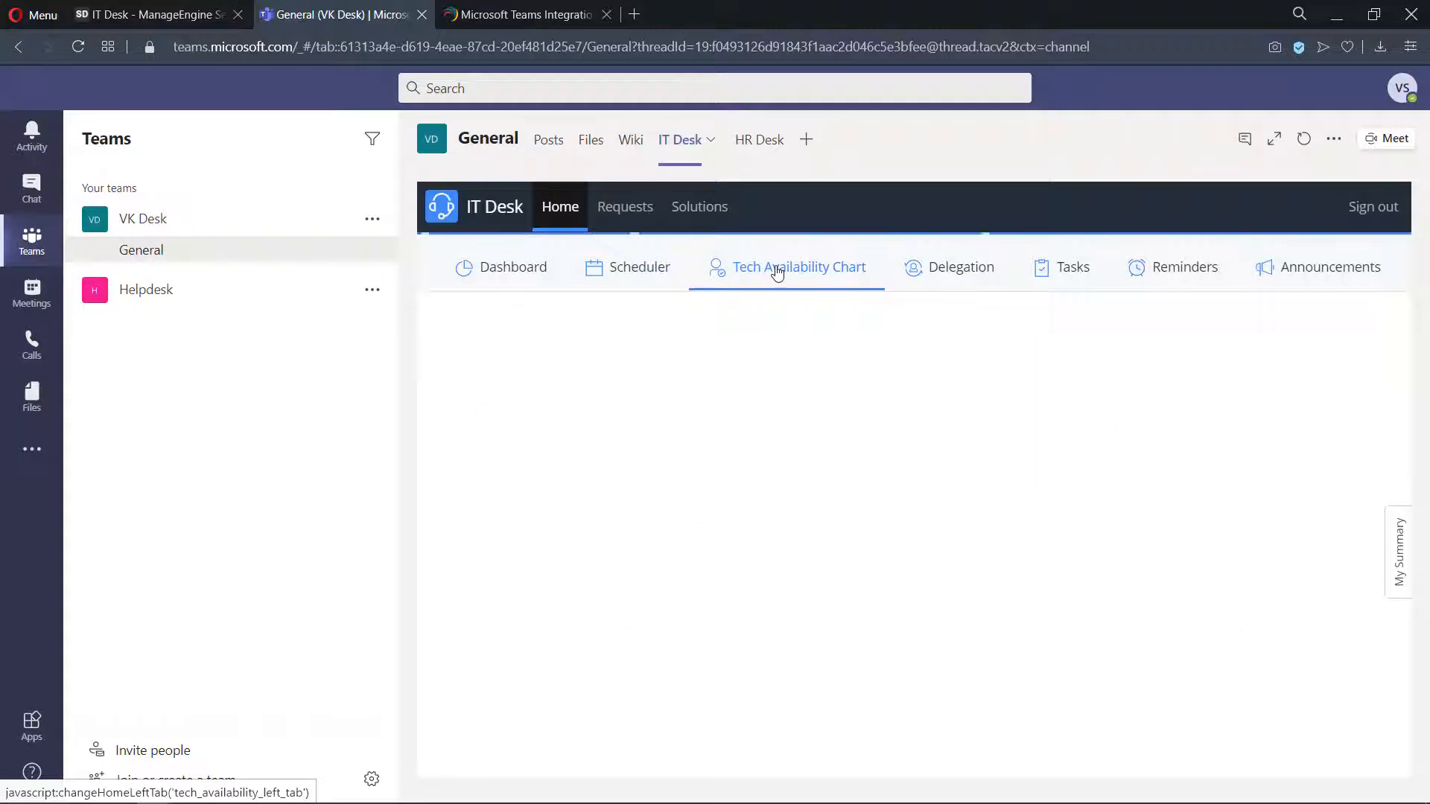
{"action": "left_click", "coordinate": [1330, 266]}
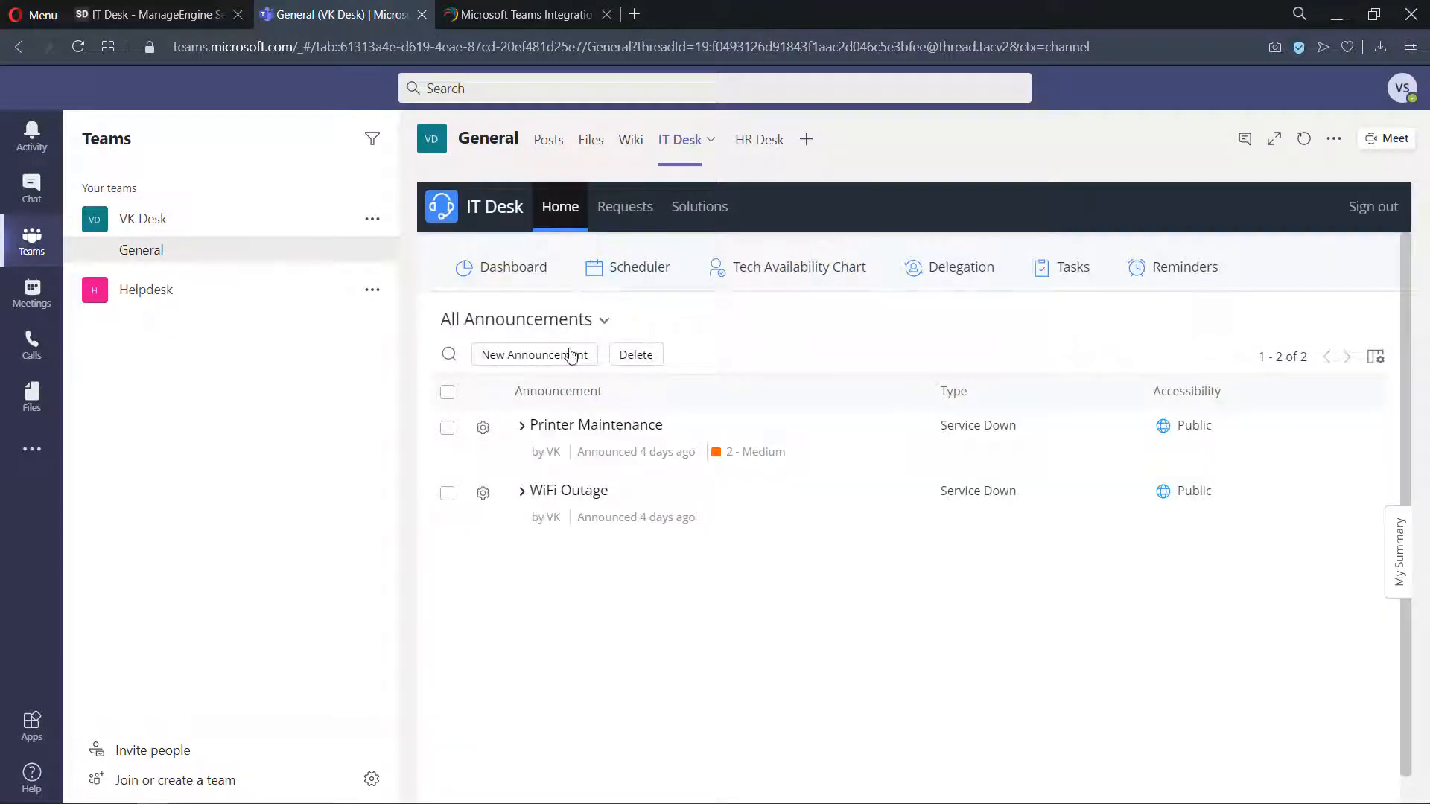
{"action": "left_click", "coordinate": [624, 206]}
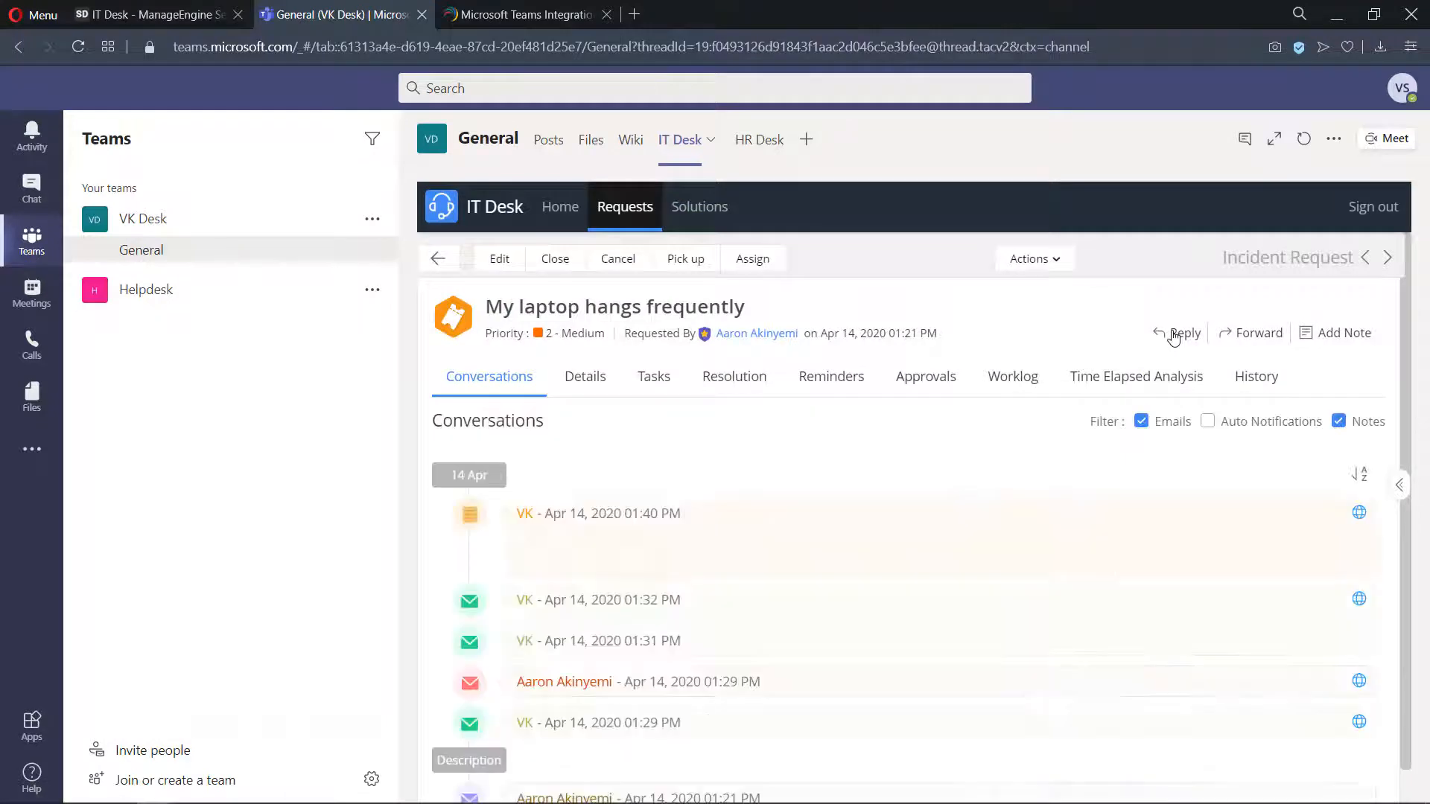
Step: Start a Reply and view Time Elapsed Analysis on the 'My laptop hangs frequently' request
{"action": "left_click", "coordinate": [1181, 333]}
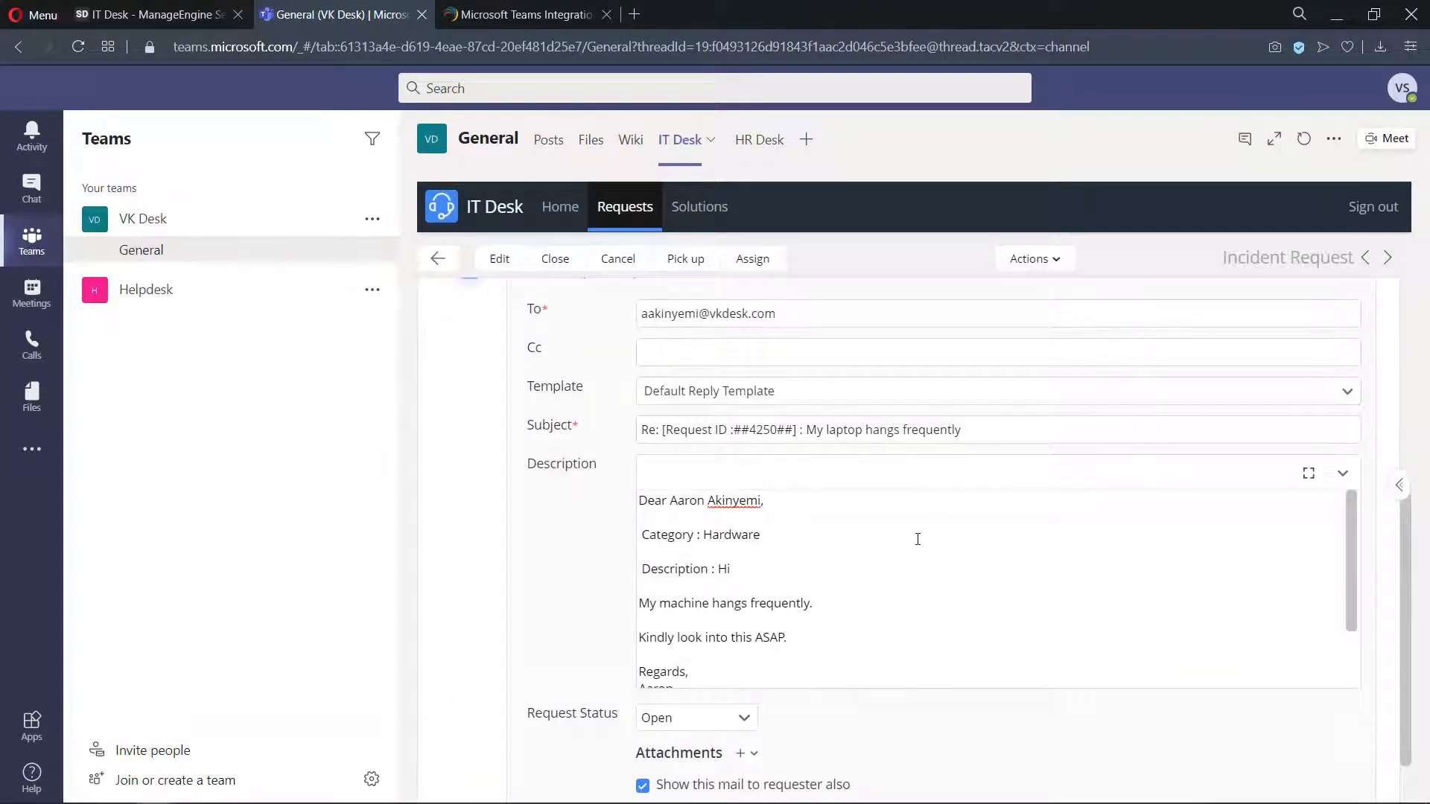
{"action": "left_click", "coordinate": [1337, 333]}
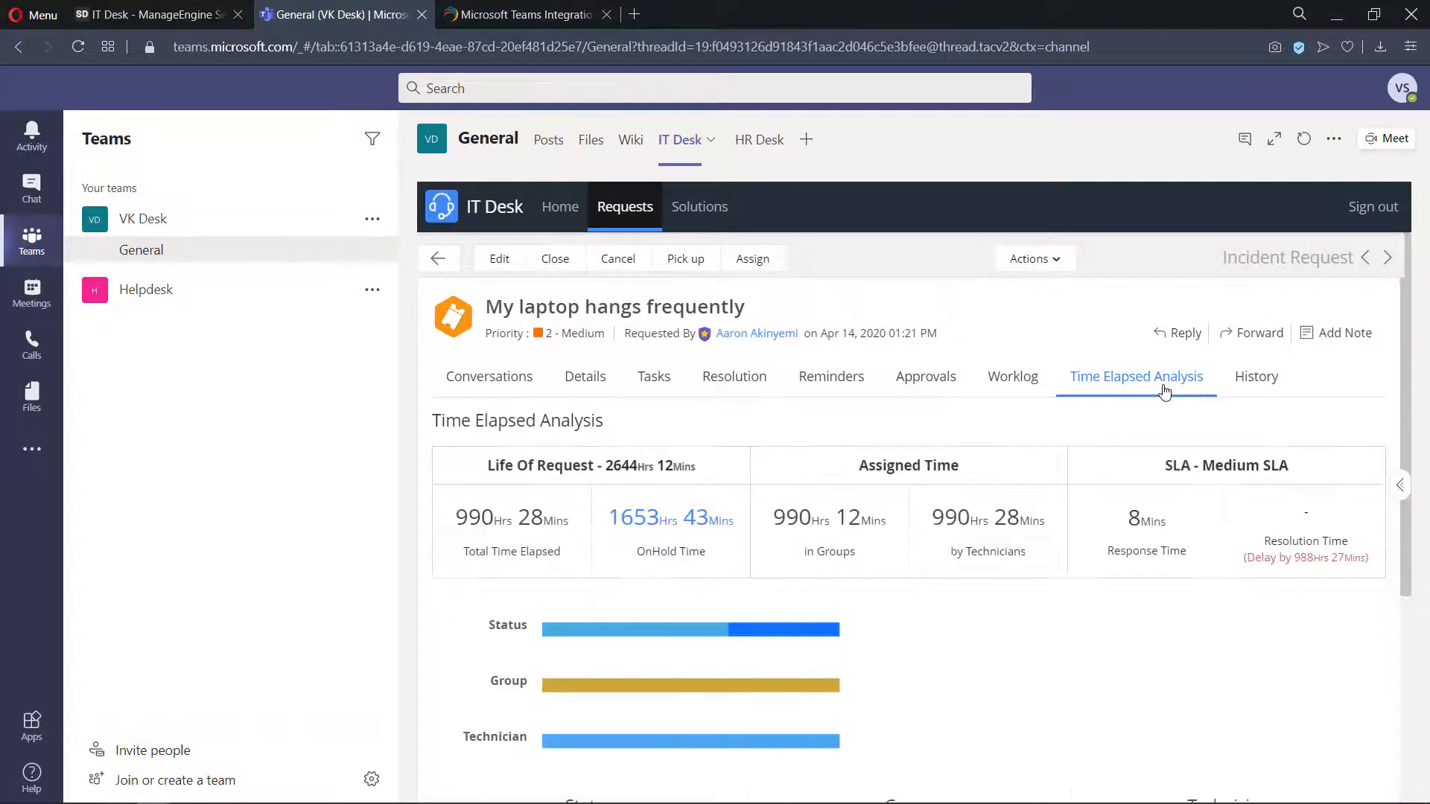
Step: Browse Solutions and preview the General Printer Troubleshooting Steps article
{"action": "left_click", "coordinate": [700, 206]}
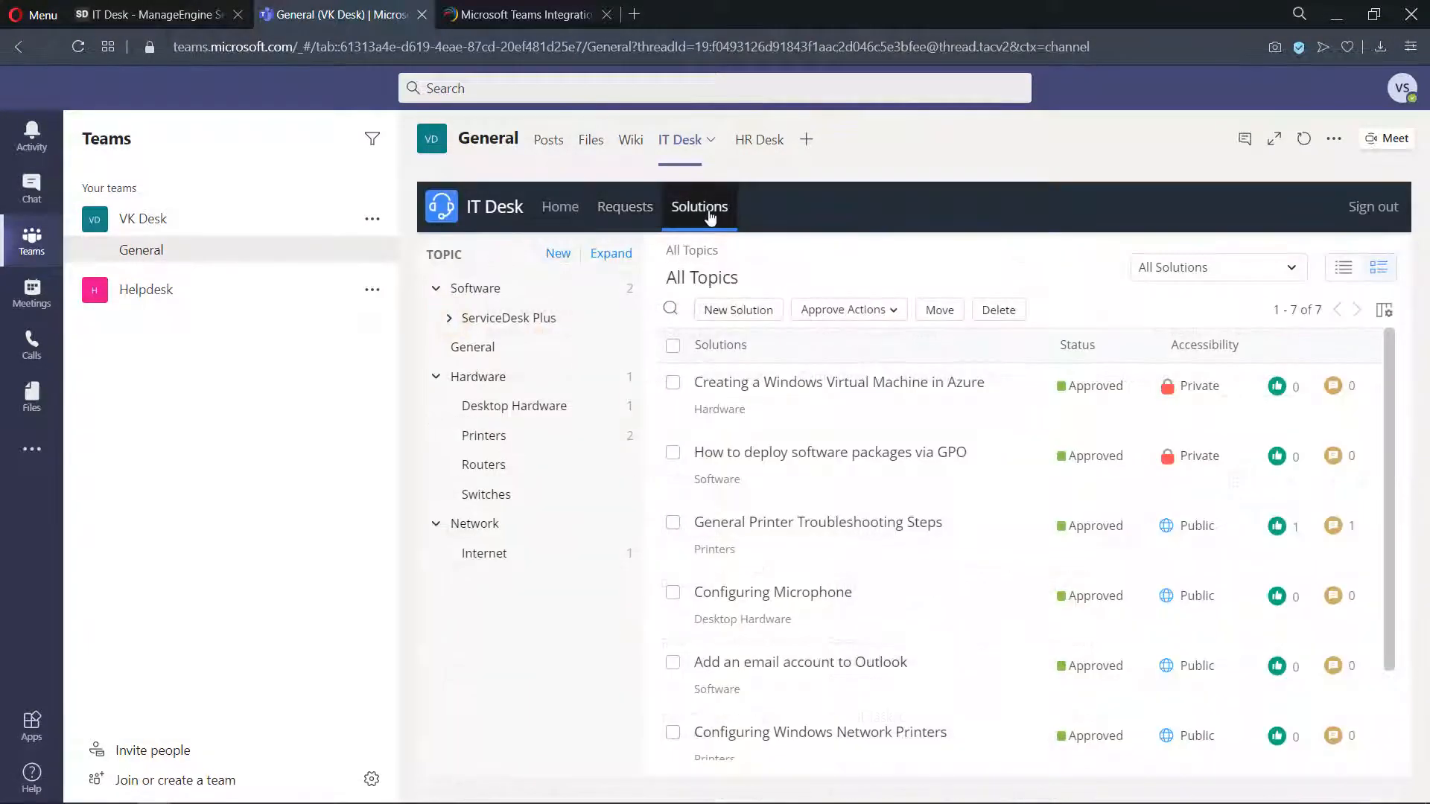
{"action": "left_click", "coordinate": [817, 523]}
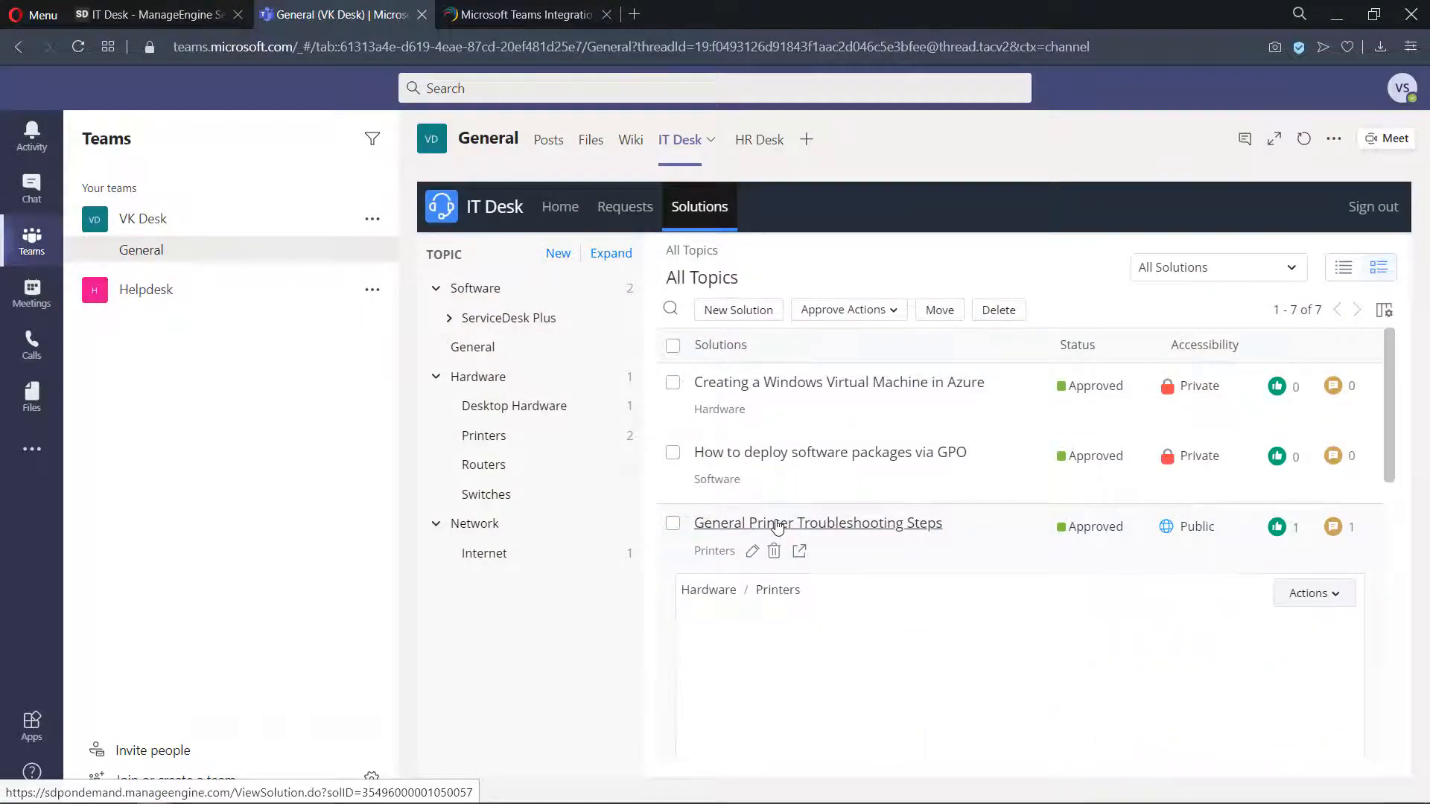
{"action": "left_click", "coordinate": [817, 523]}
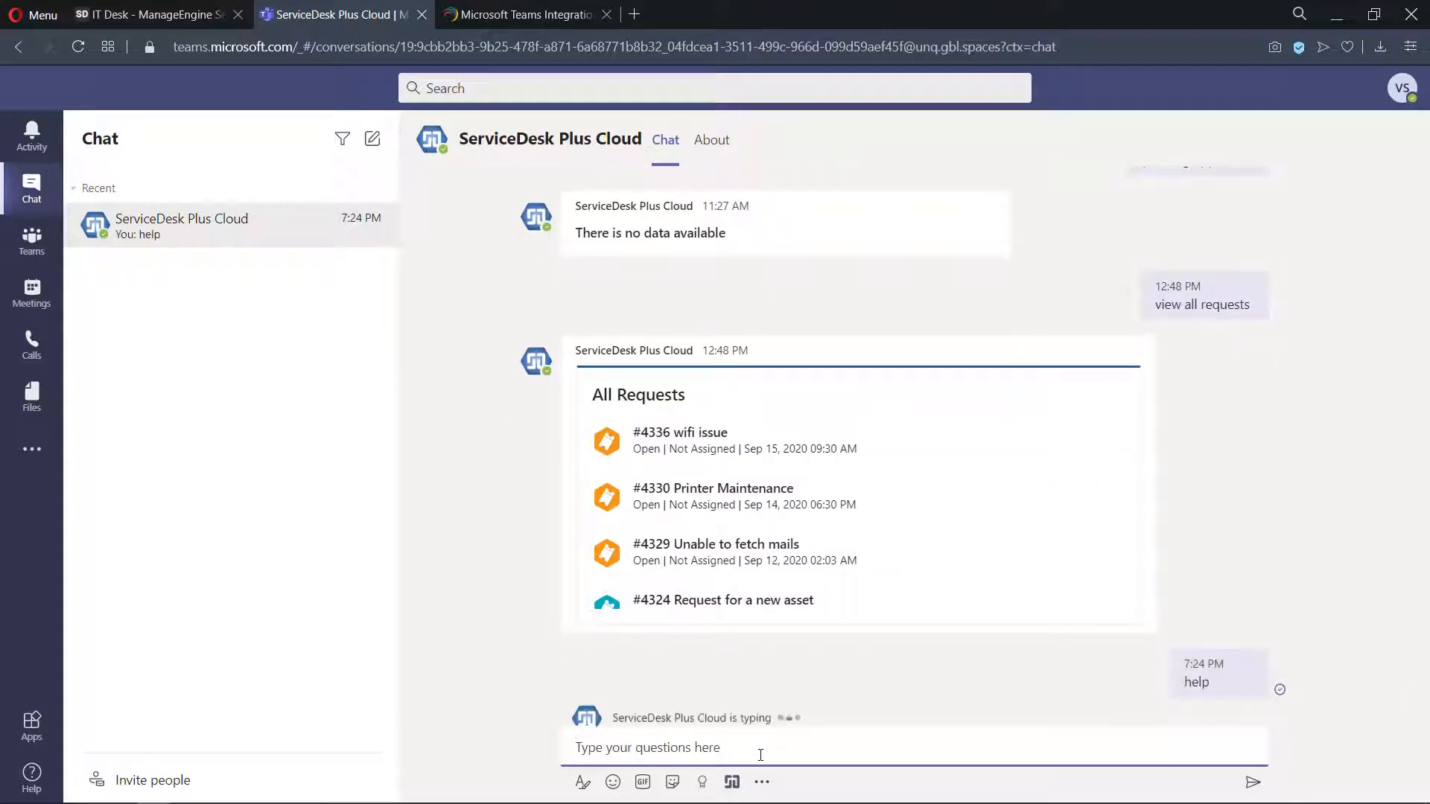
Step: Ask the ServiceDesk Plus Cloud bot for 'help' and send 'select instance' in Chat
{"action": "type", "text": "select instance"}
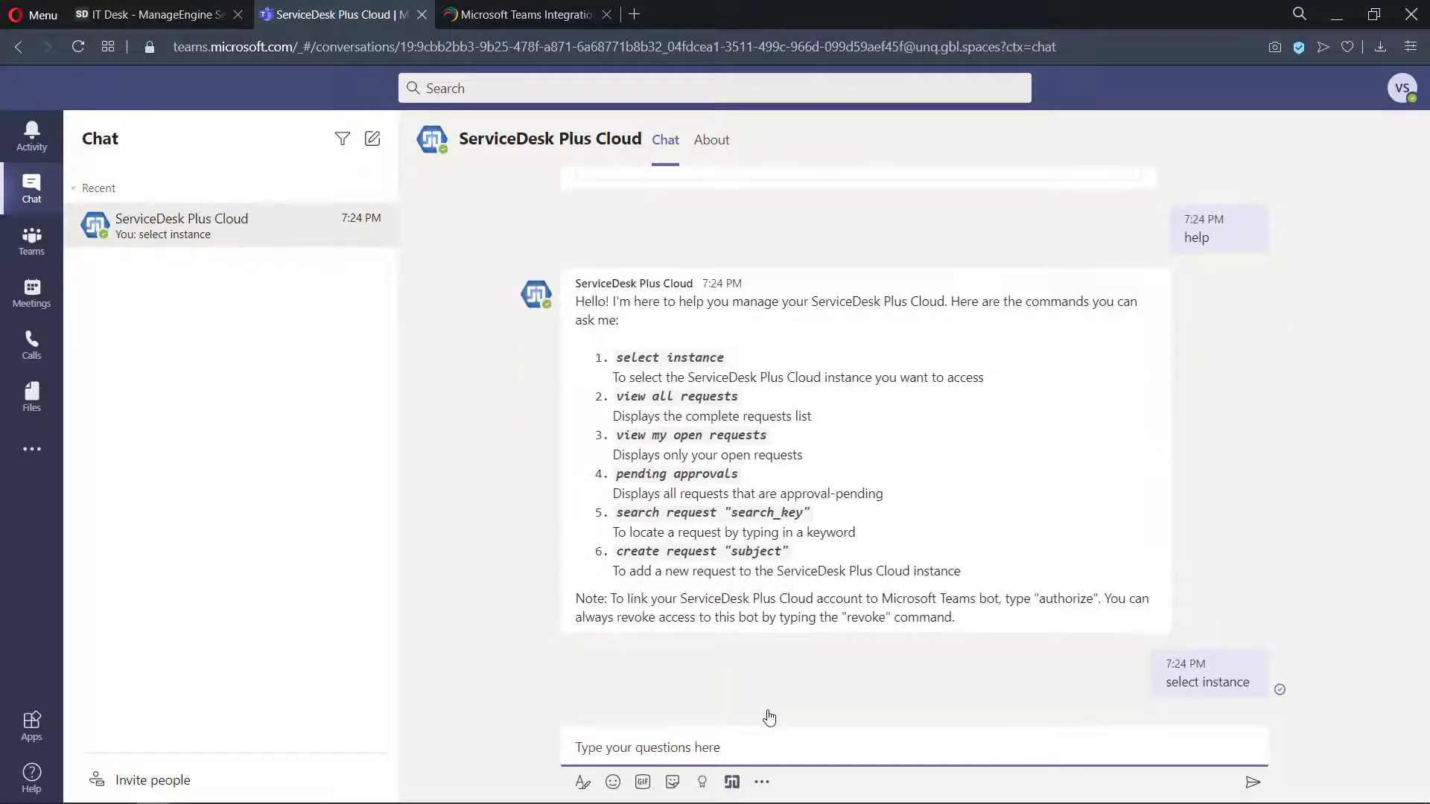